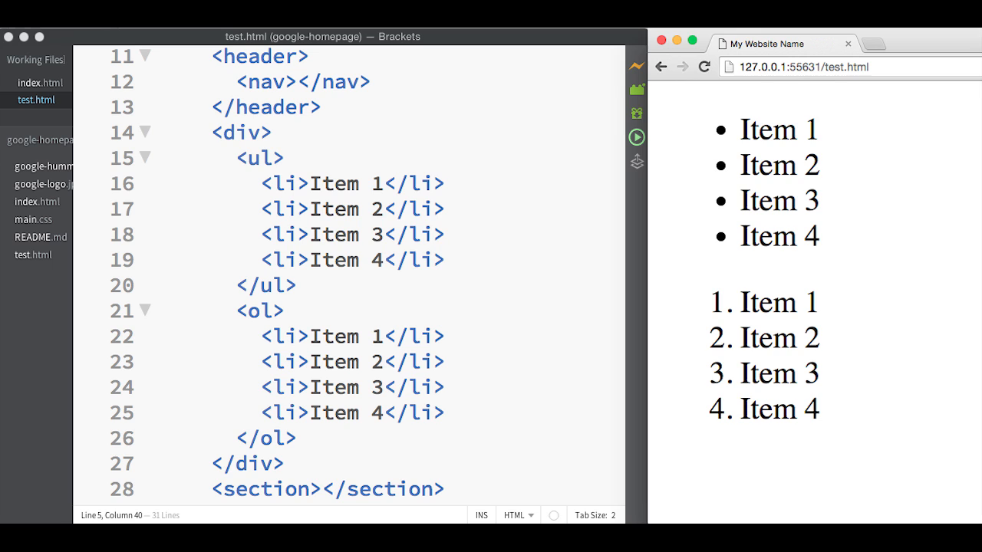
Scroll down test.html to the empty header above the div, section and footer.
scroll(down, 3)
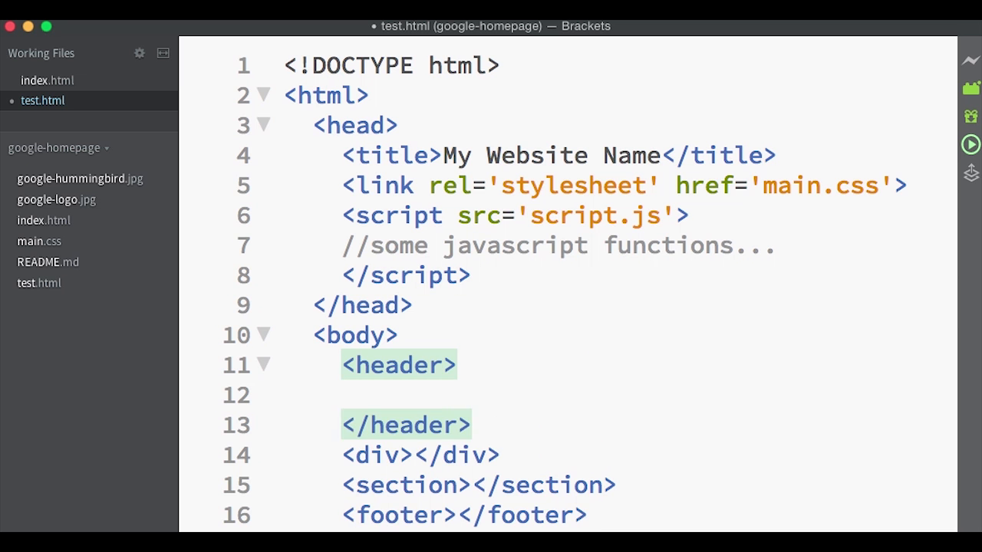
Add an empty nav inside the header, then strip test.html to doctype and html.
text(<nav></nav>)
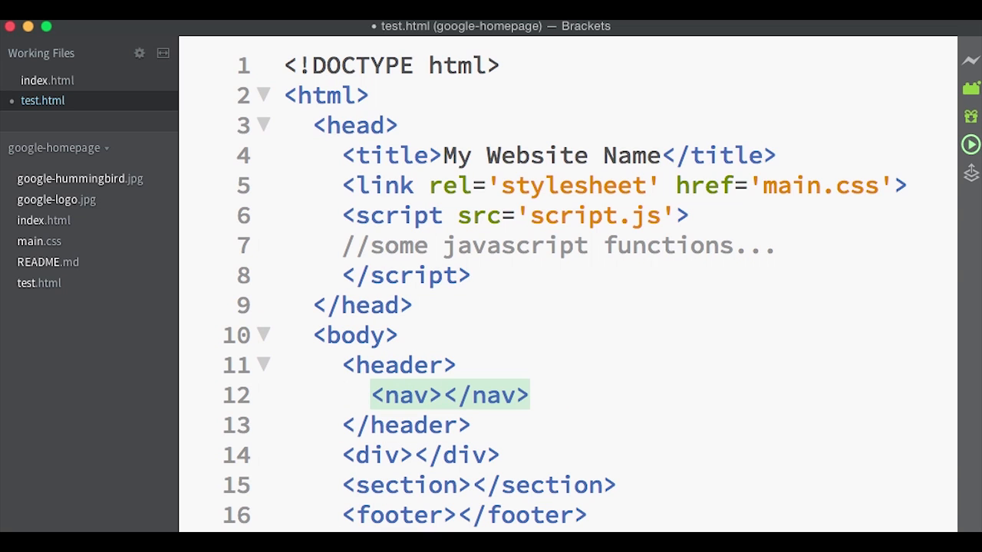
text(</html>)
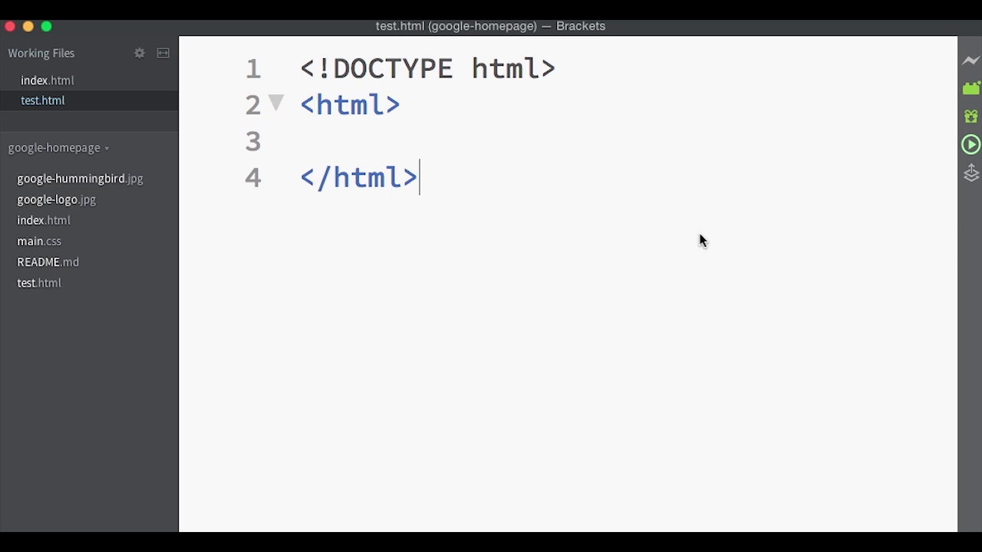
mouse_move(531, 235)
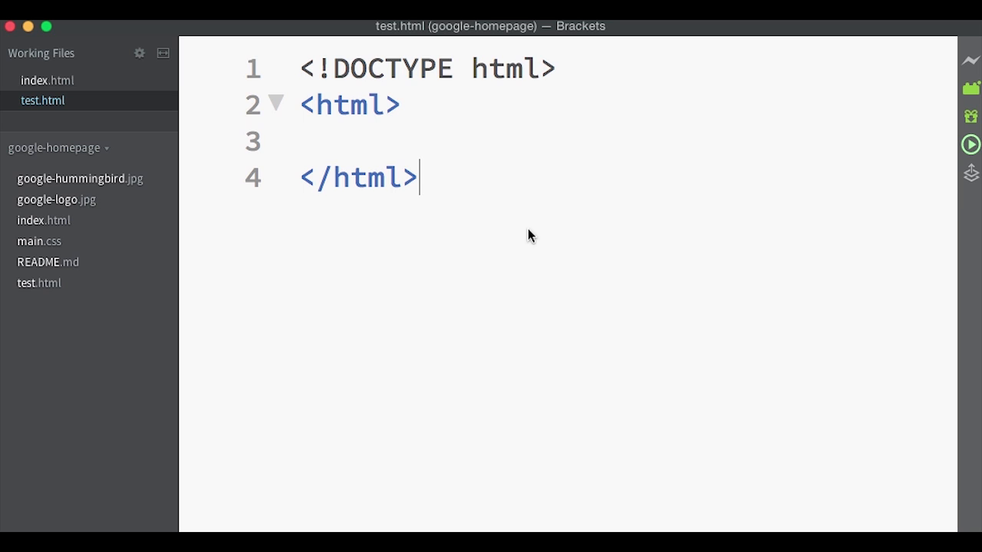
mouse_move(431, 109)
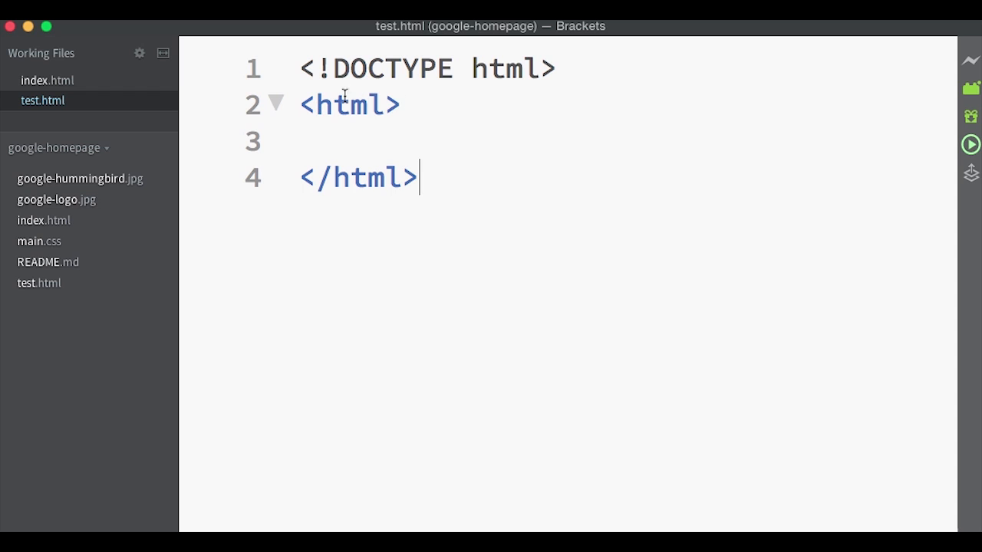
Add head and body elements inside the html element.
click(401, 105)
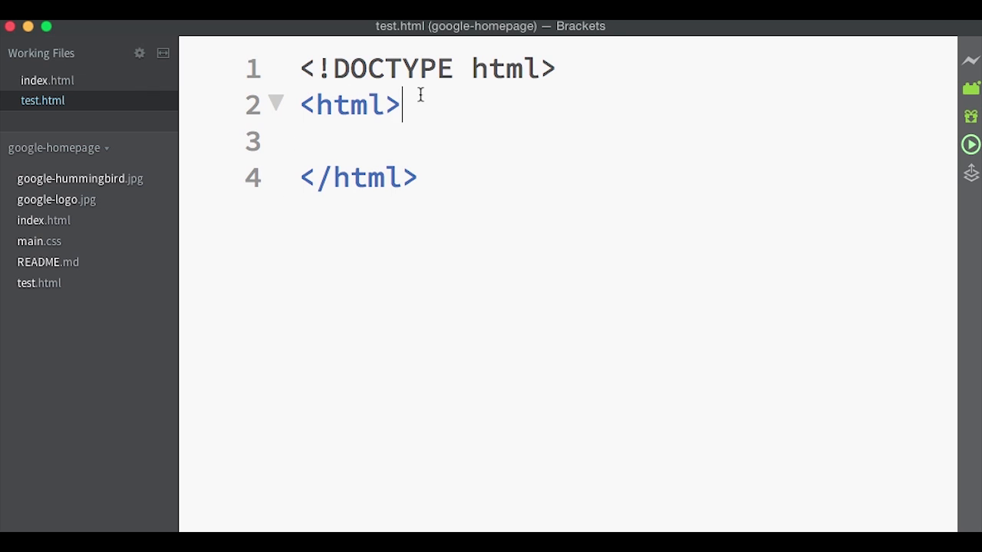
text(<head>)
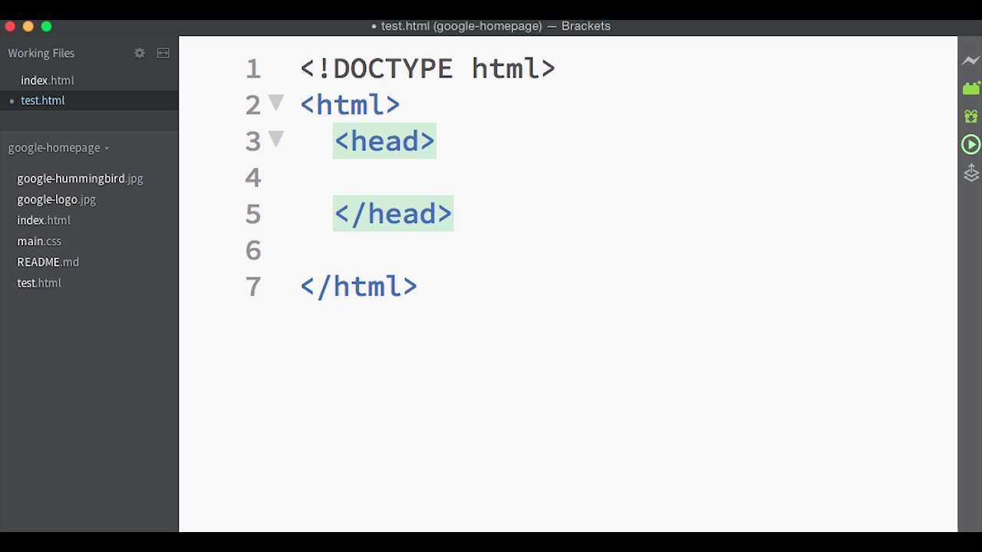
text(<body>)
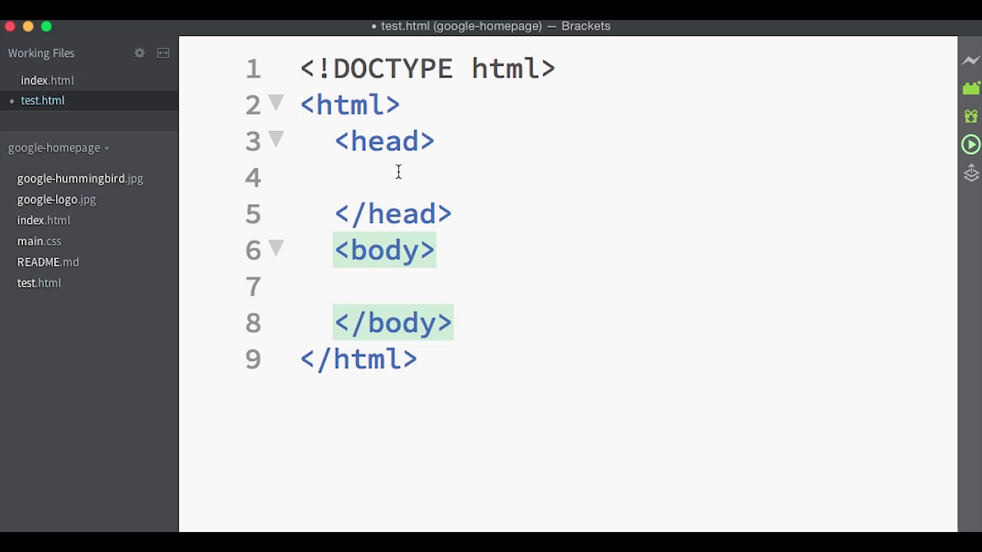
Add a title element reading 'My Website Name' to the head.
text(<title></title>)
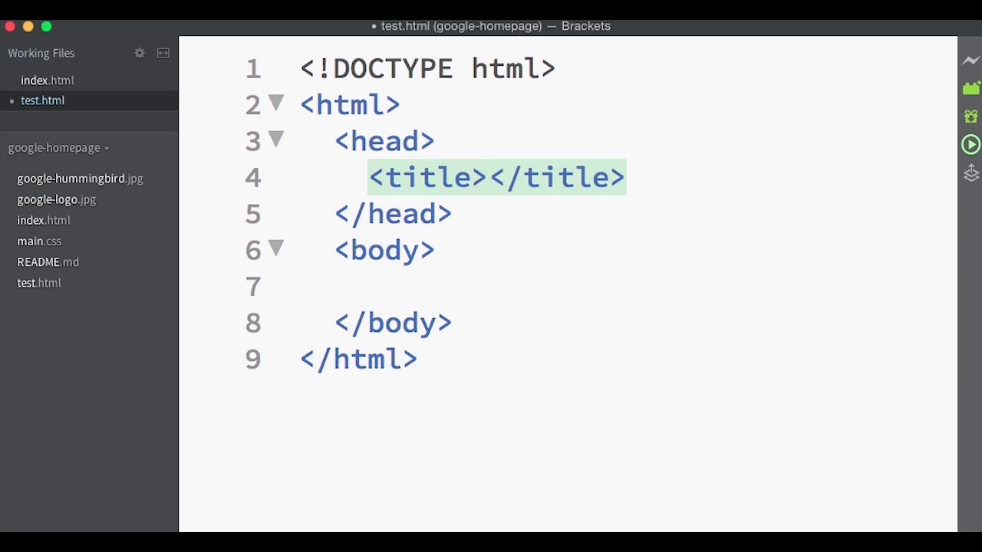
click(489, 178)
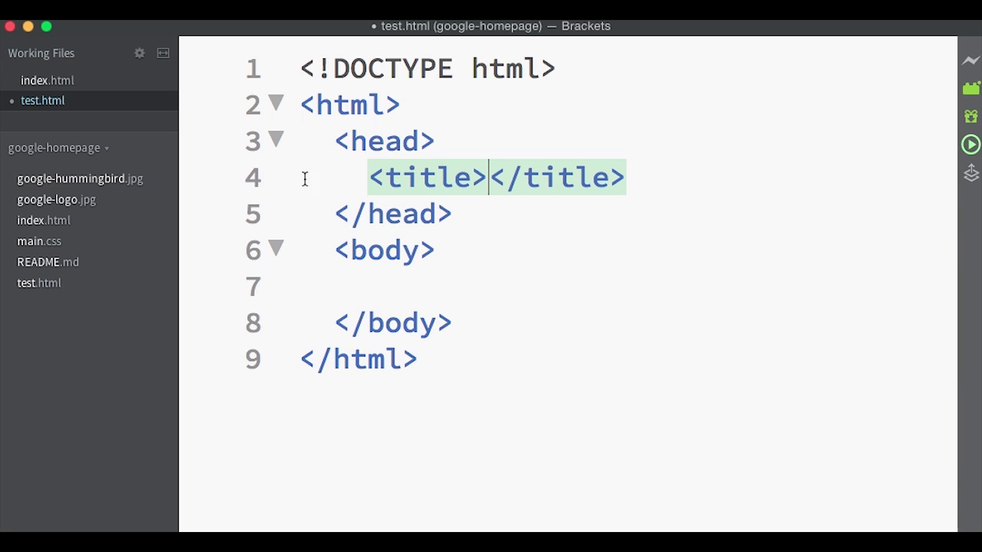
mouse_move(262, 263)
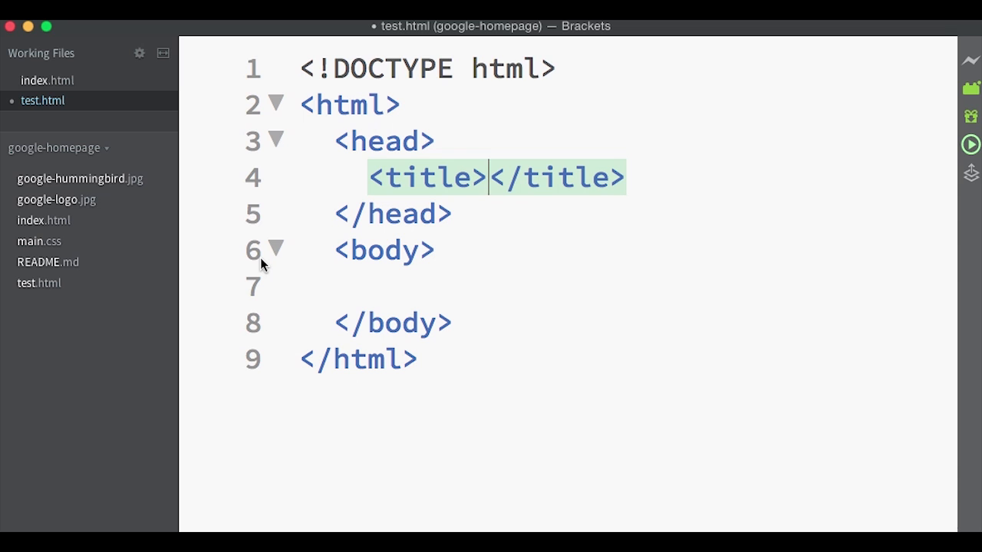
text(My Website Name)
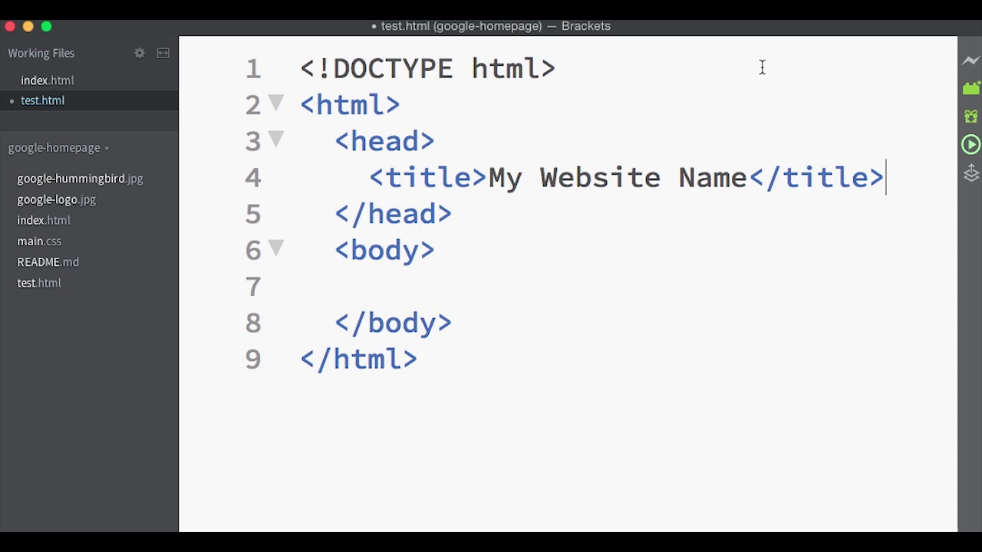
Link main.css as a stylesheet in the head.
text(<link rel='stylesheet)
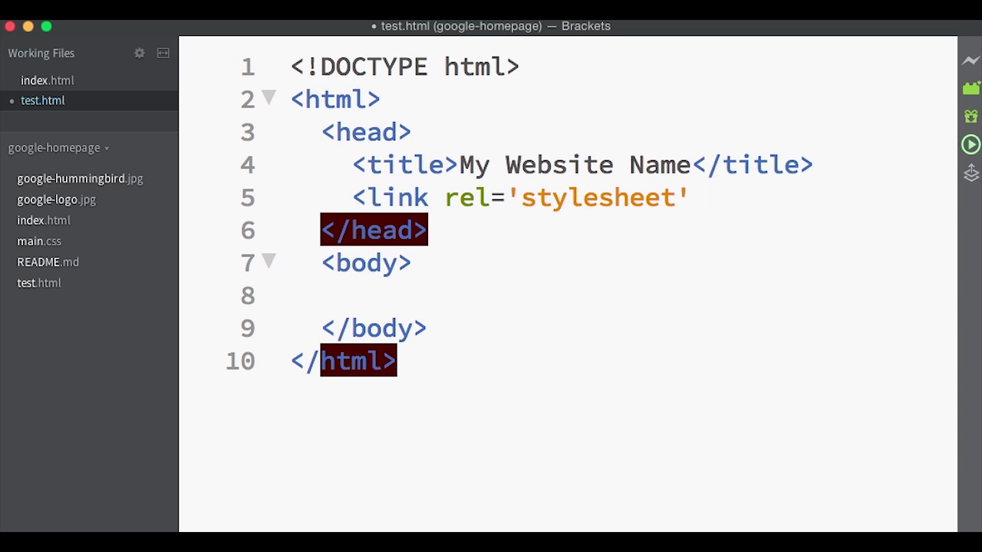
text(href='')
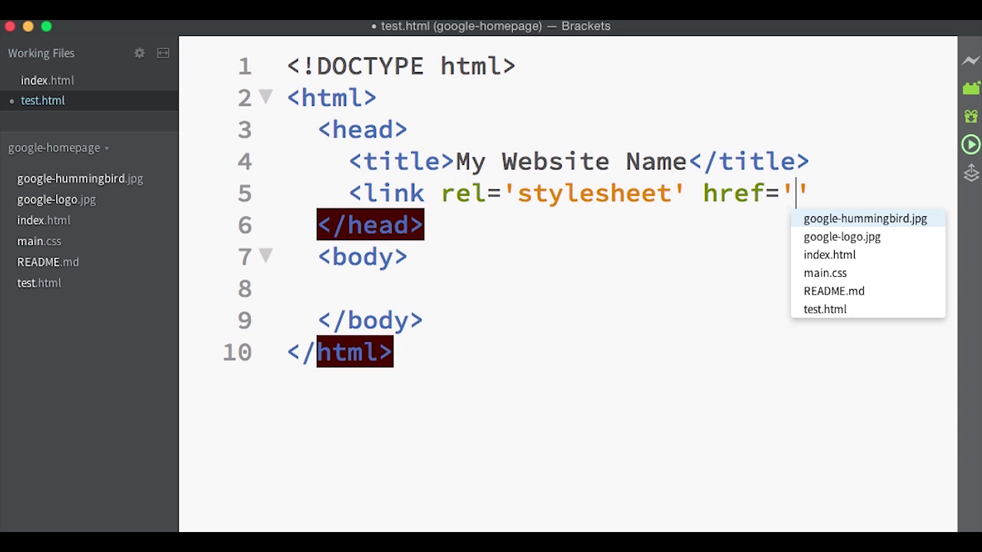
click(824, 272)
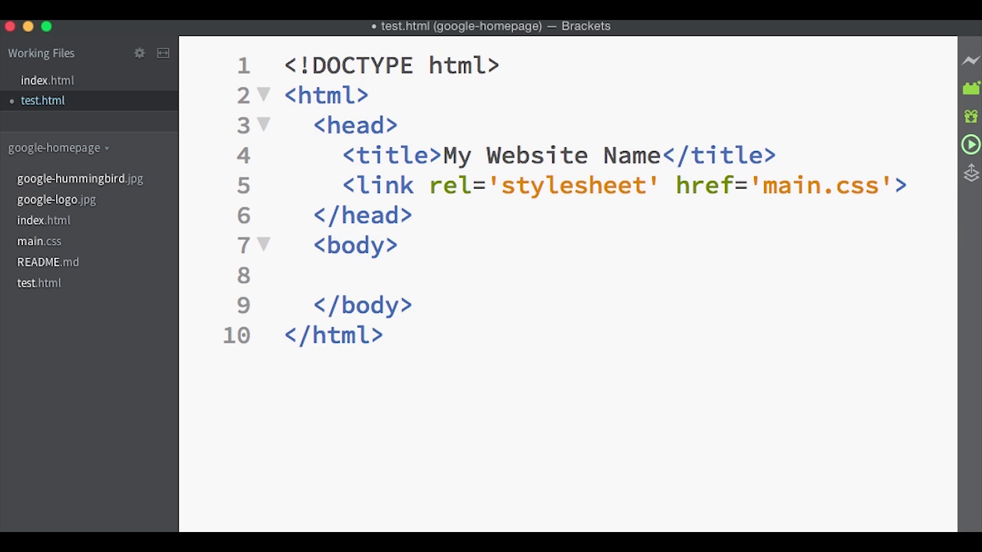
Add a script.js script containing a 'javascript functions...' comment.
text(<script src='script.js'></script>)
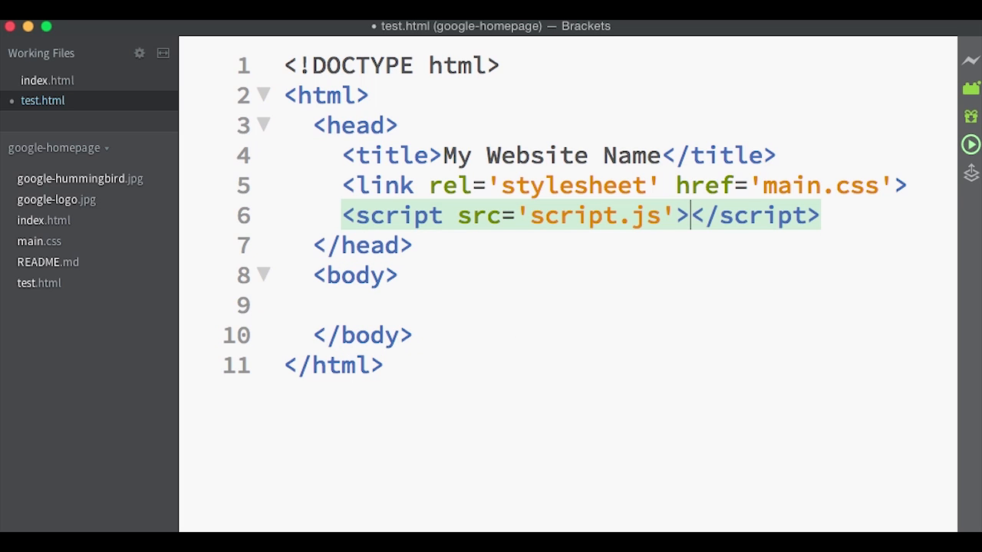
mouse_move(758, 161)
text(//some)
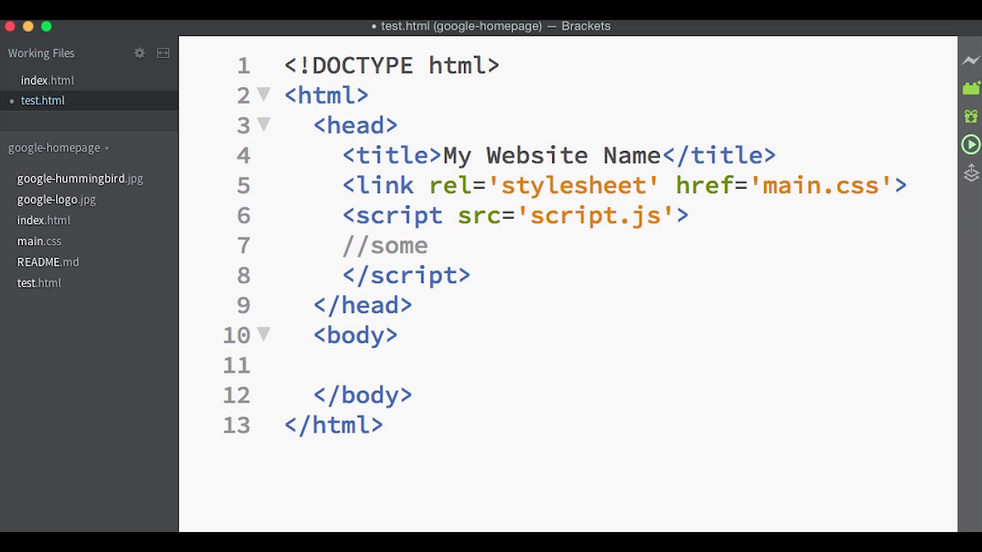
text(javascript functions...)
text(<h6></h6>)
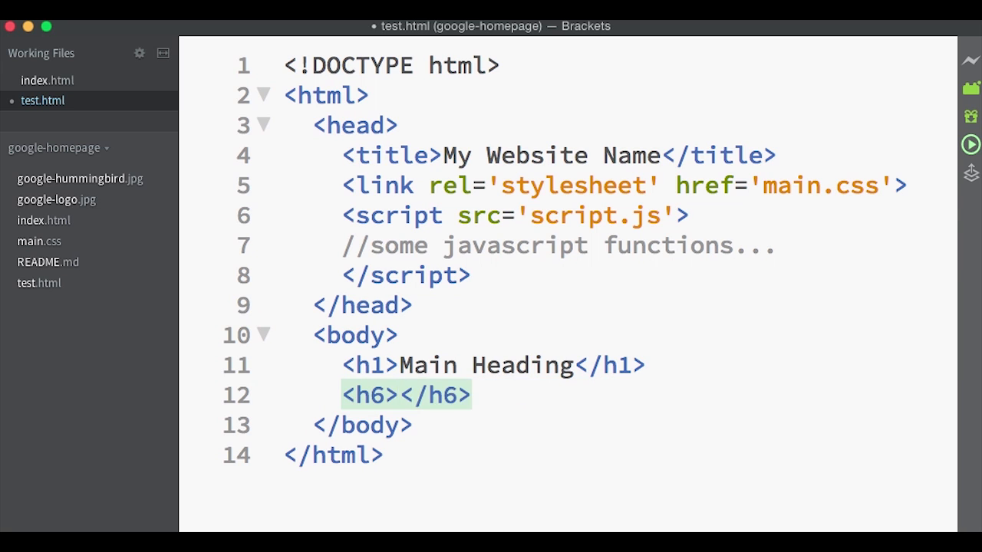
Add a 'Smallest Heading' h6 and a multi-line paragraph, then delete the headings and paragraph.
text(Smallest Heading)
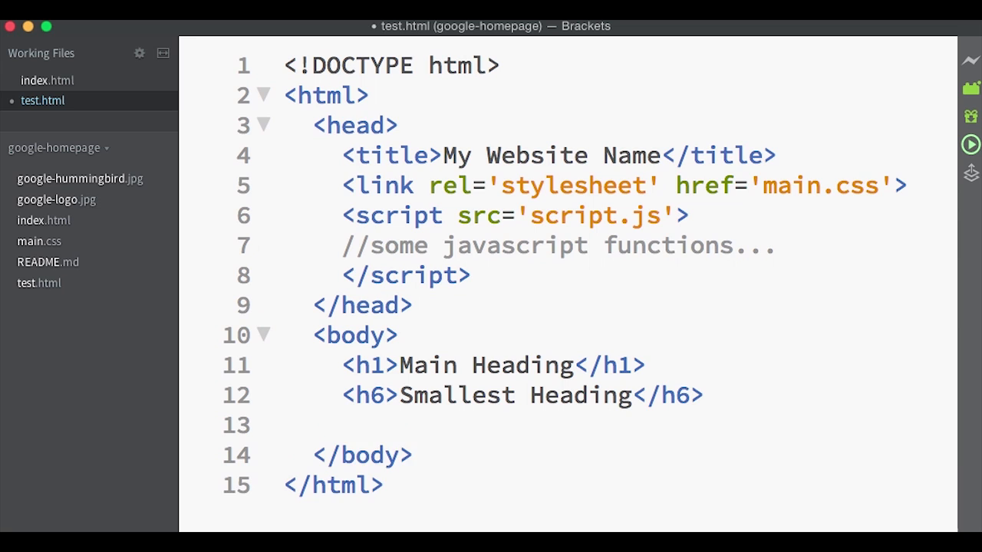
text(<p>This is </p>)
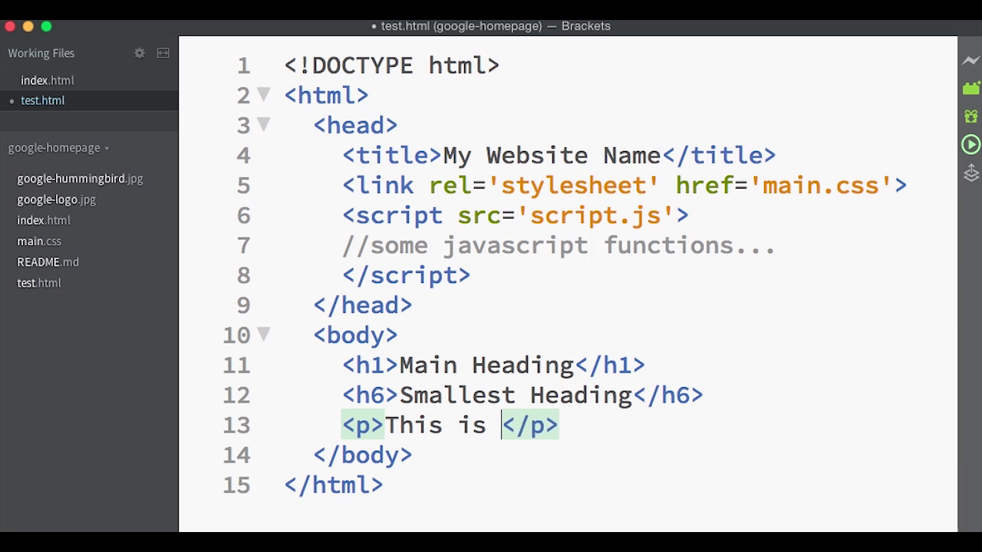
text(a paragraph)
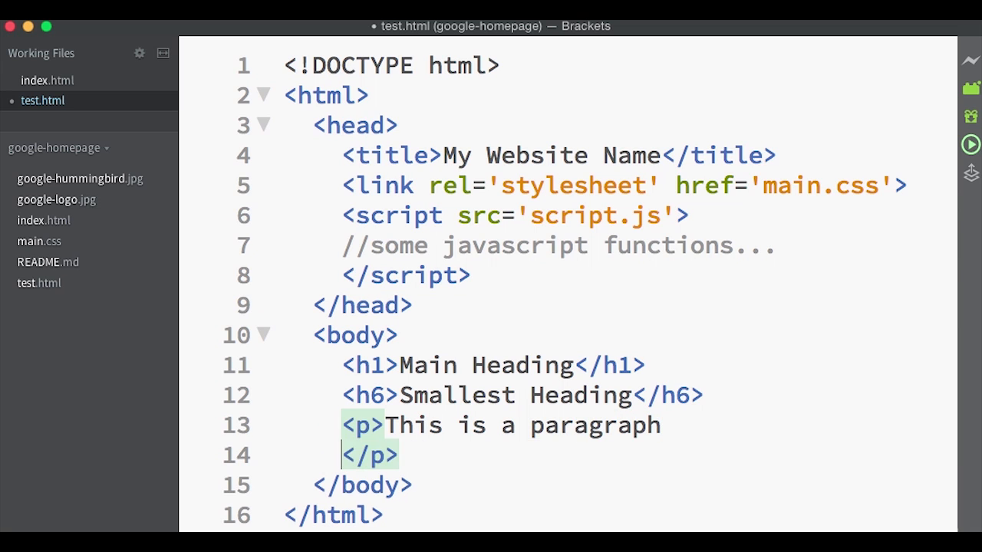
text(that is on multi)
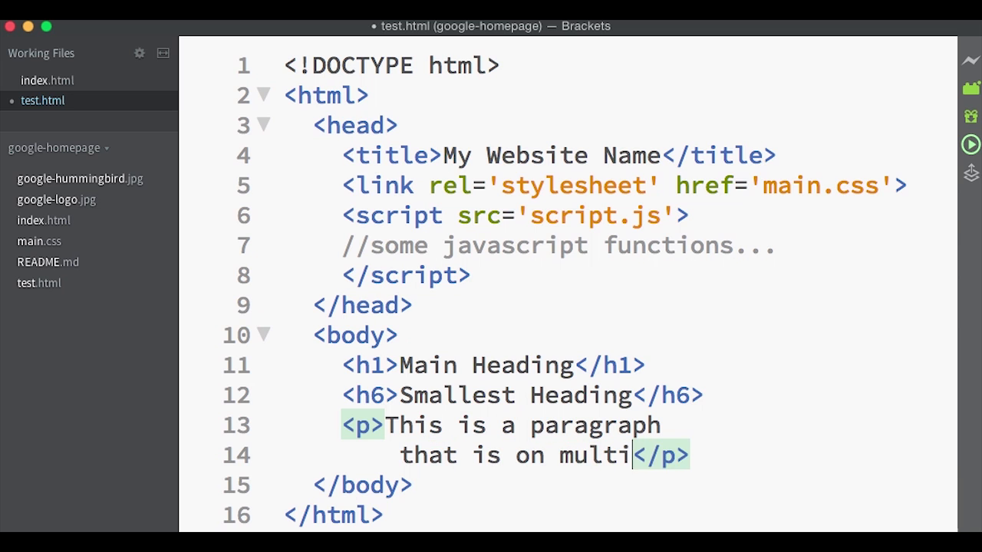
text(ple lines)
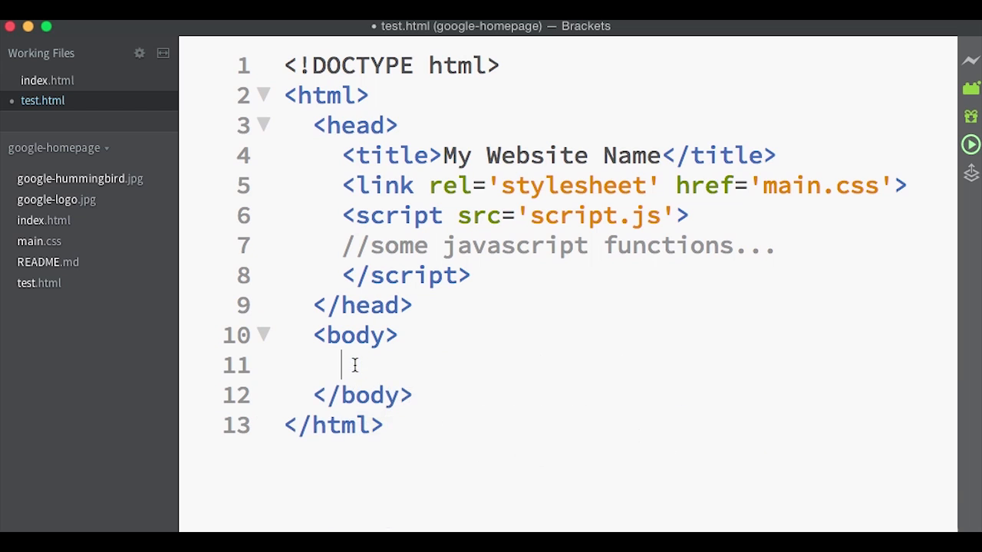
Insert an auto-closed empty header element inside the body.
text(<header></header>)
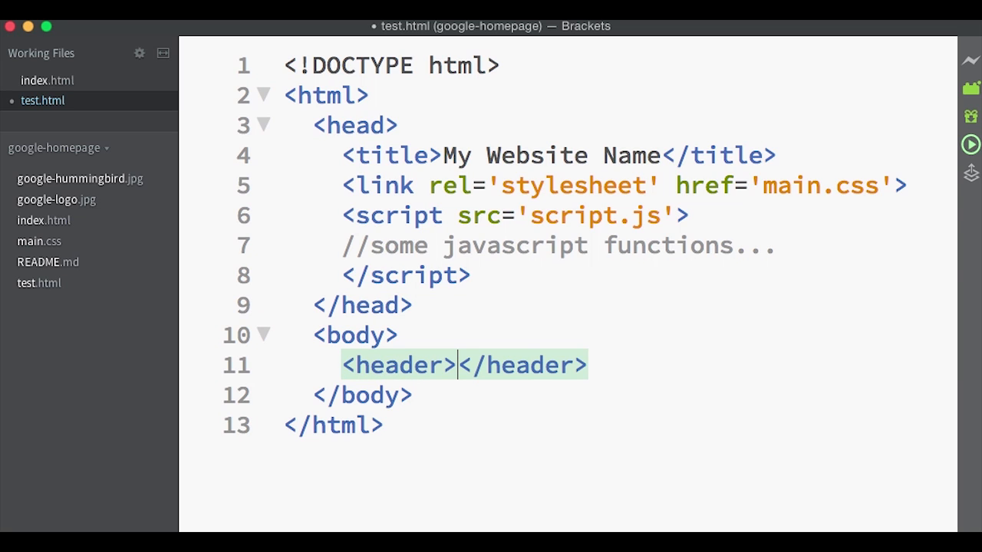
click(589, 365)
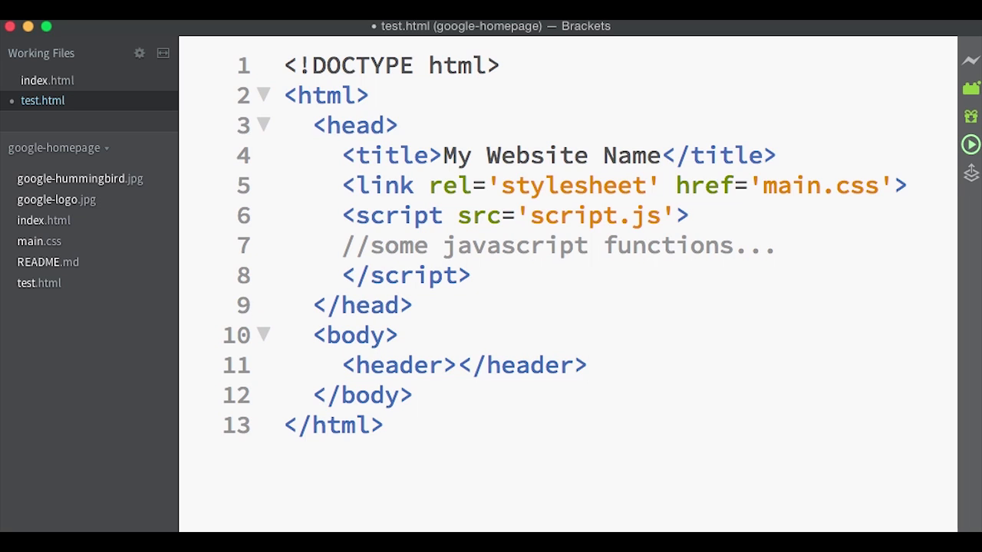
text(<)
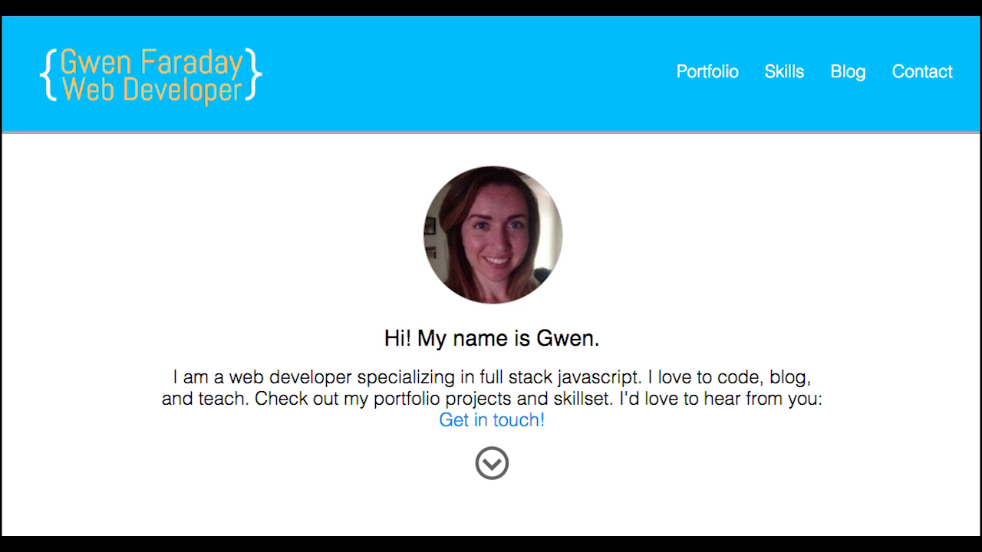
Add a blank line below the header element.
click(846, 71)
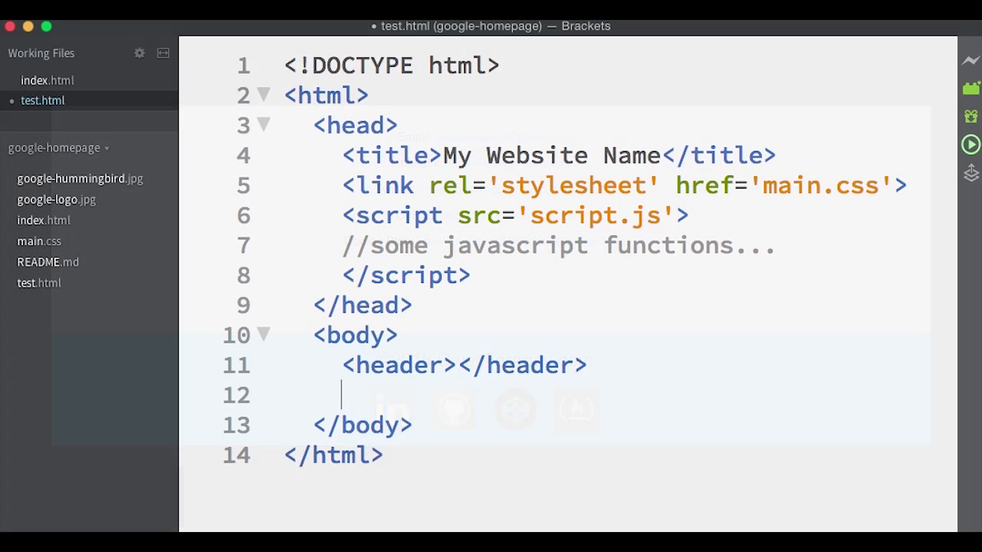
Add empty div, section and footer elements after the header.
text(<)
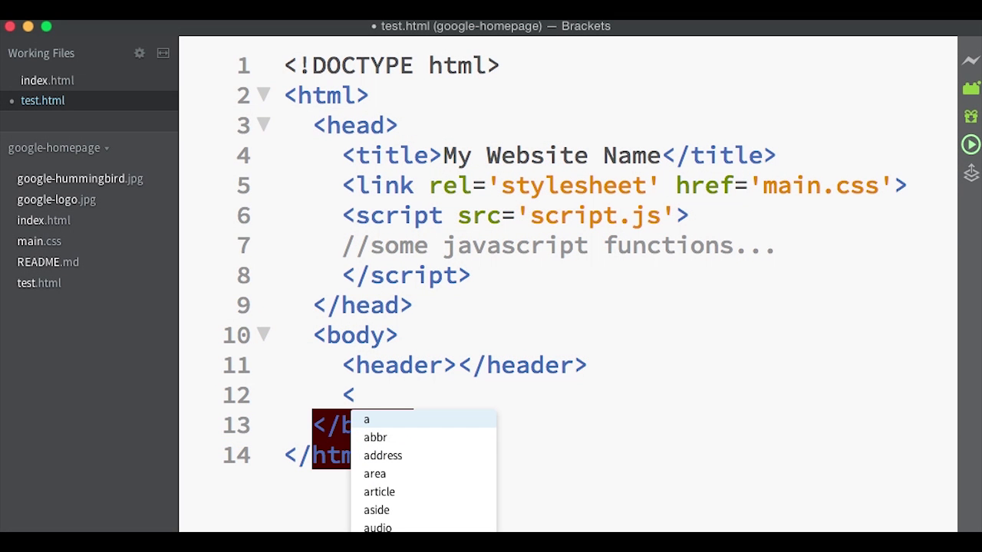
text(div></div>)
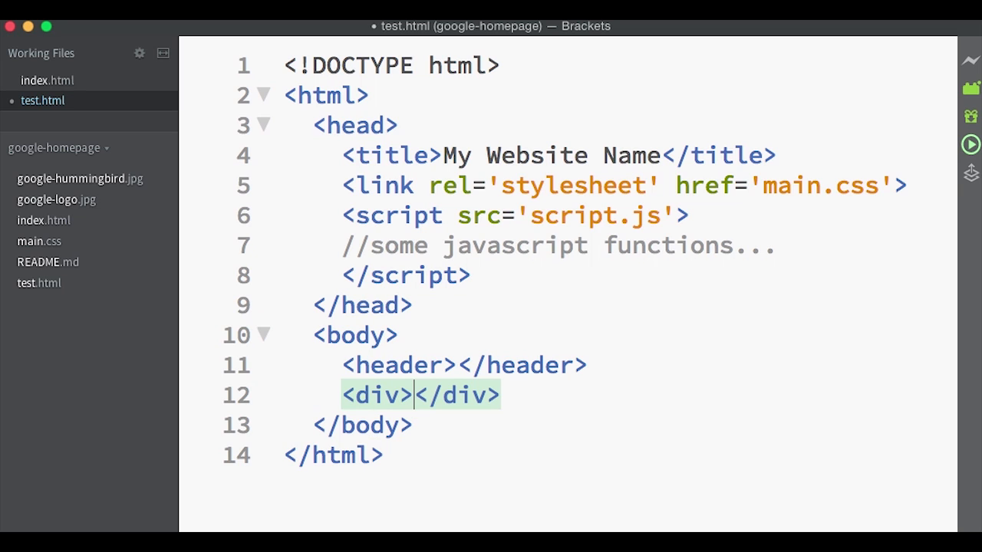
click(498, 395)
text(<s)
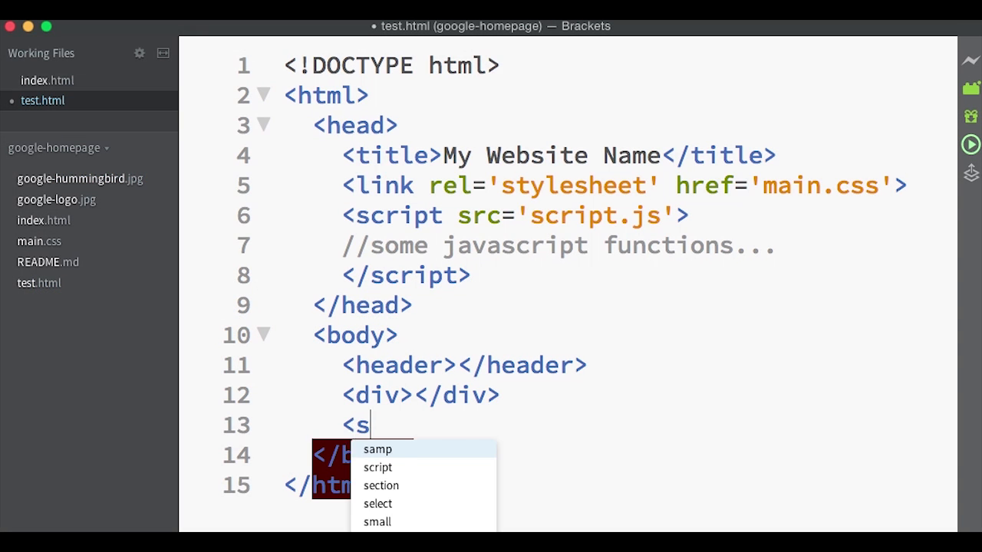
click(380, 486)
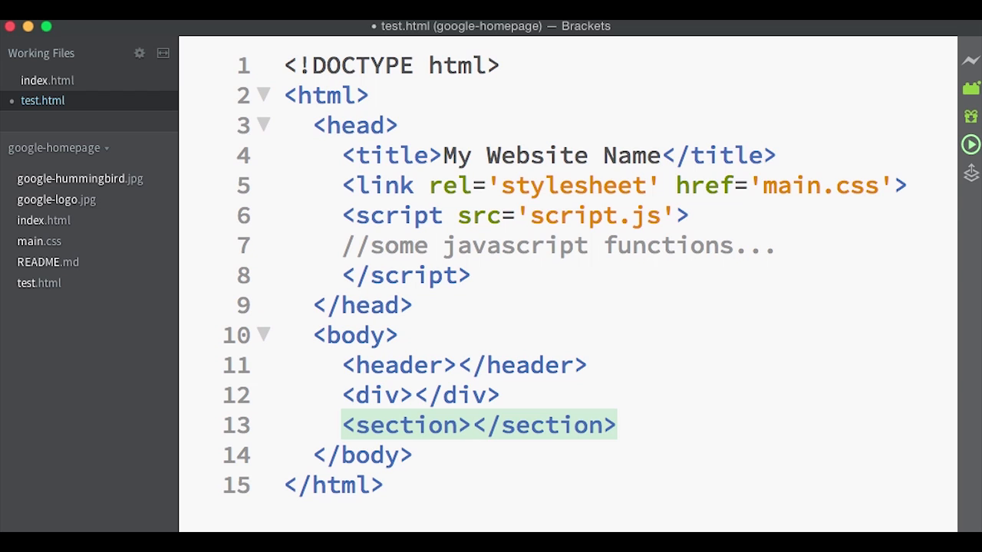
text(<footer></footer>)
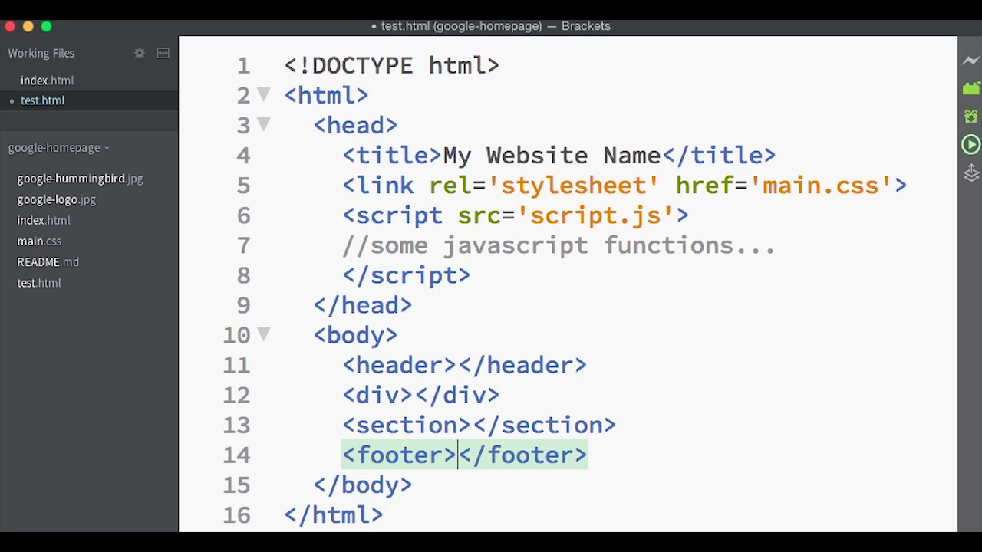
mouse_move(456, 363)
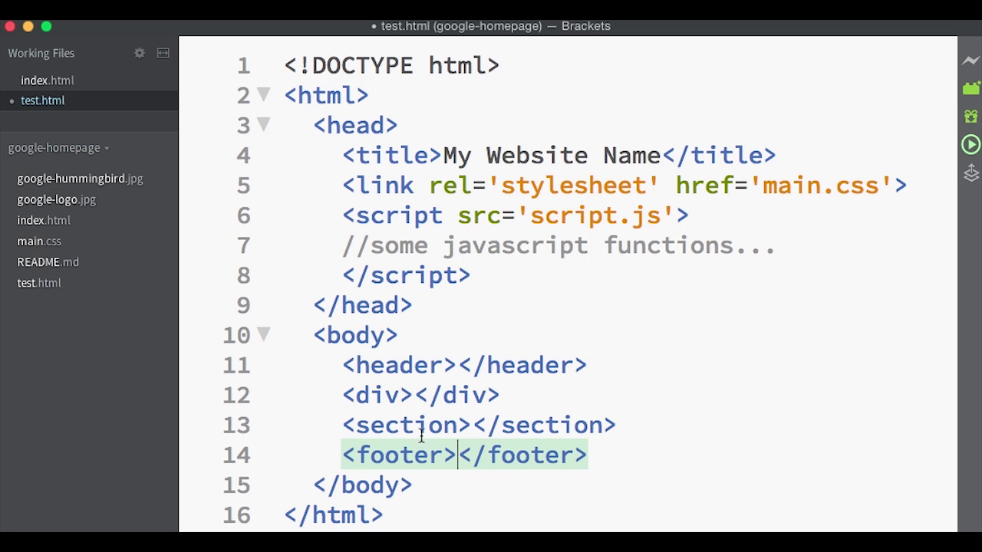
mouse_move(386, 365)
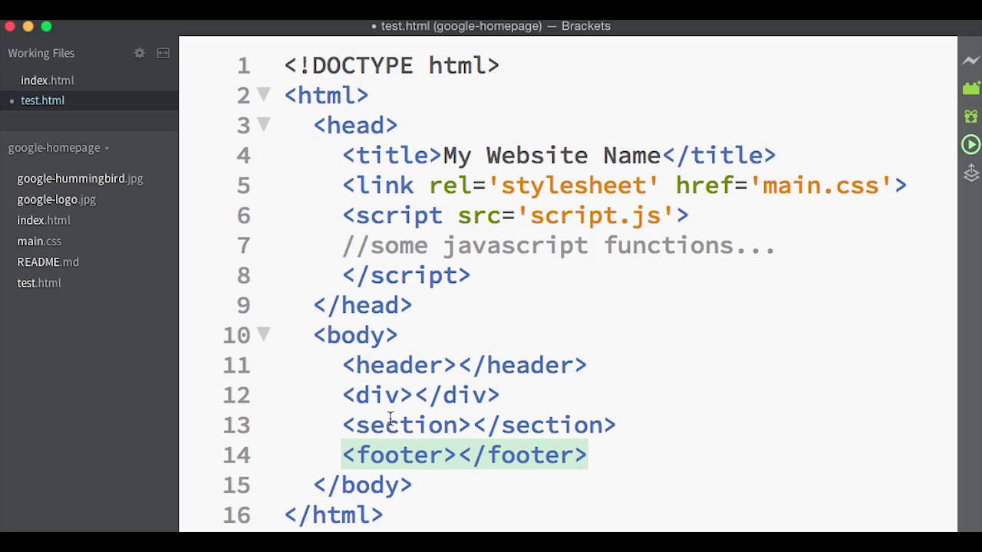
mouse_move(407, 451)
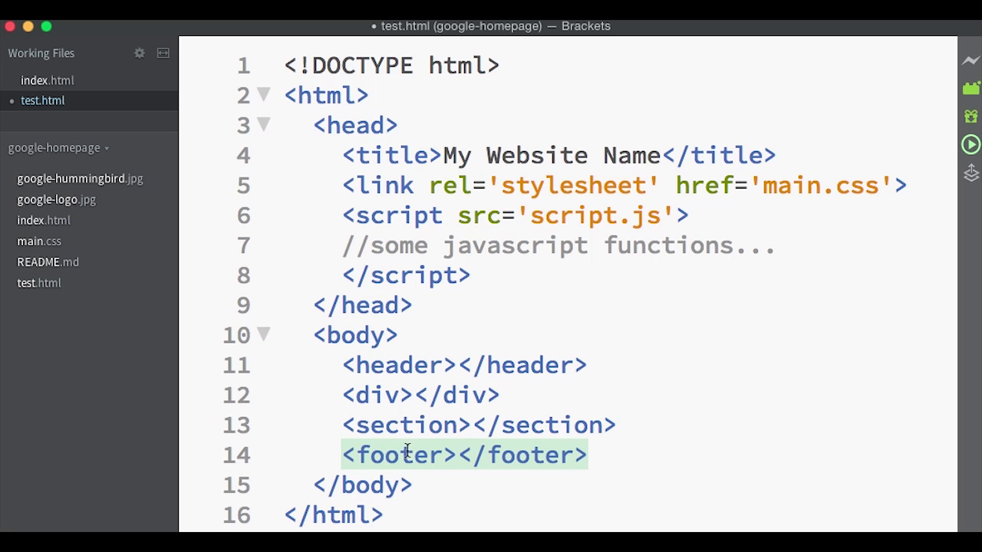
mouse_move(387, 395)
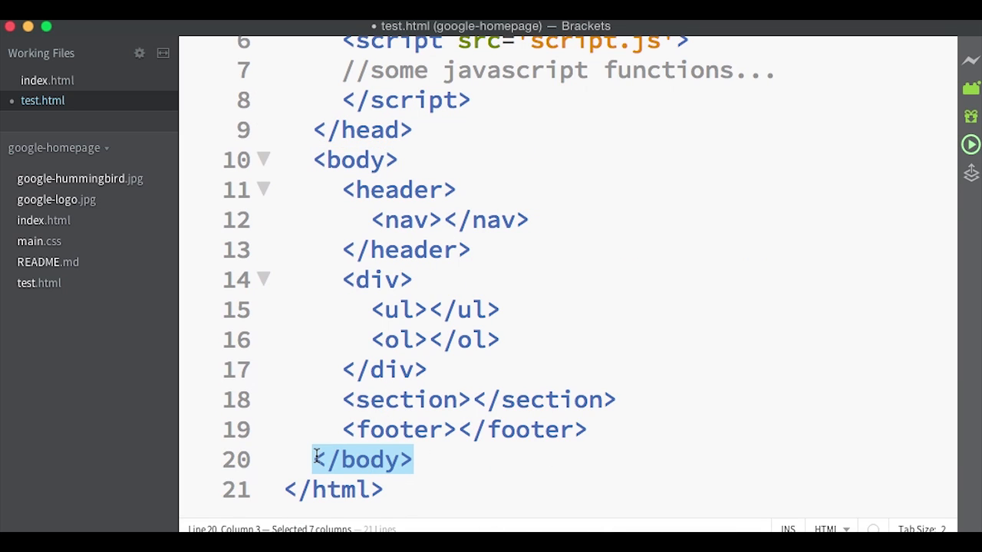
mouse_move(424, 470)
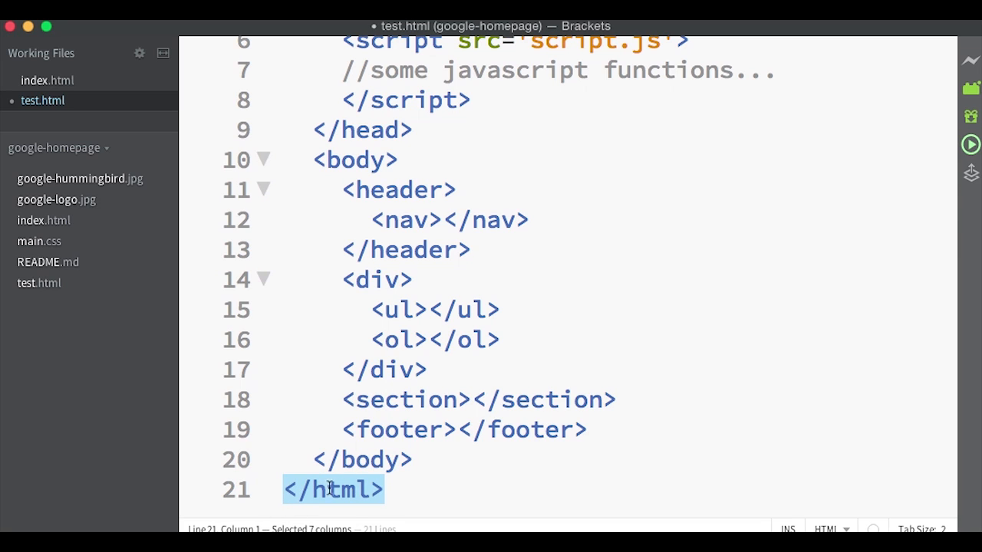
mouse_move(401, 480)
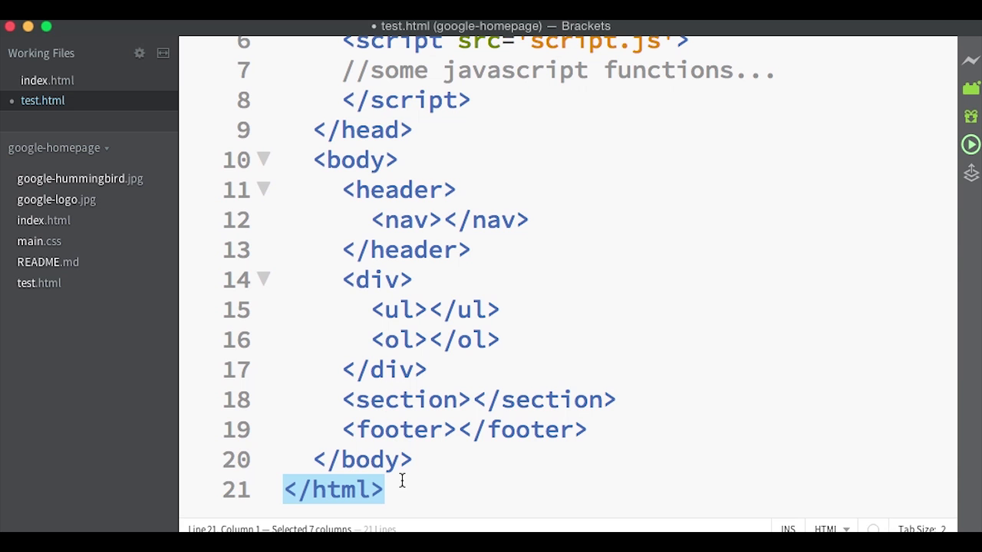
mouse_move(402, 481)
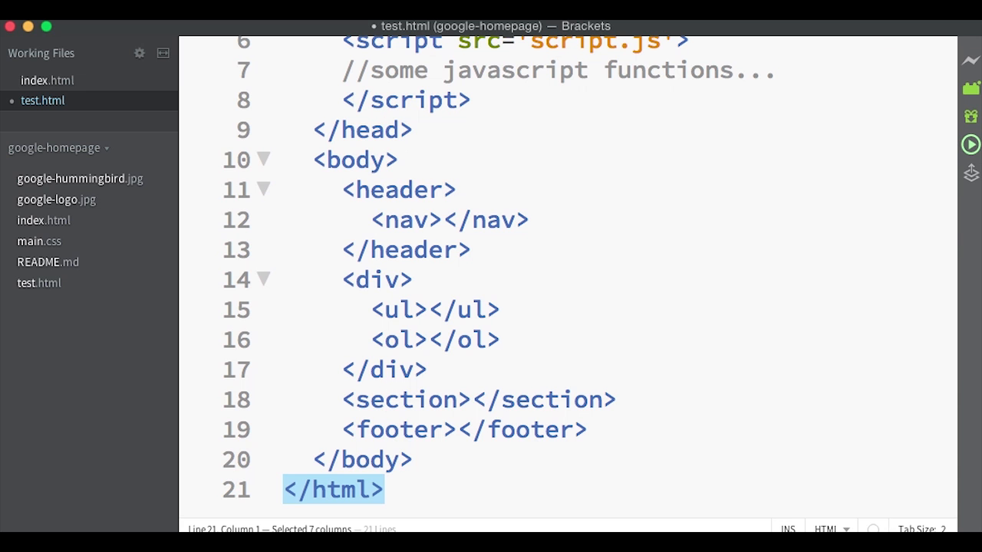